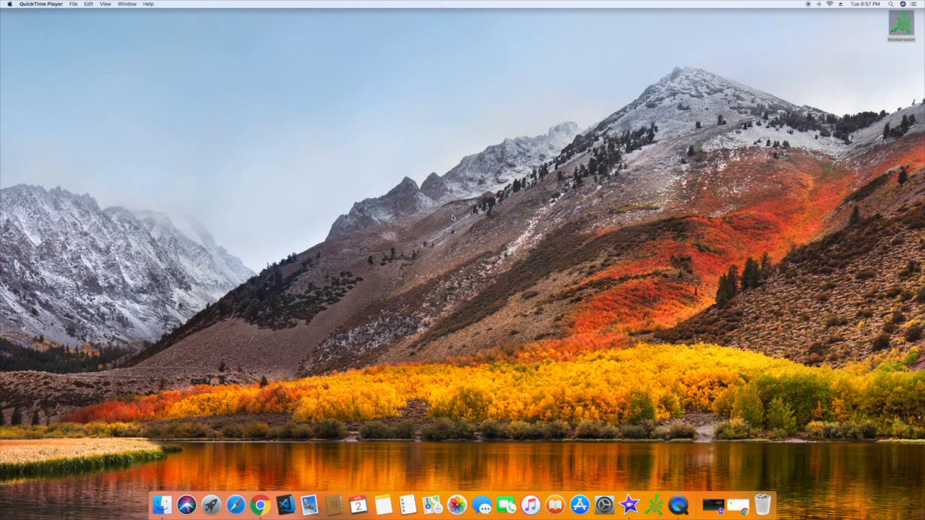
Launch Terminal from Spotlight by searching 'terminal'.
{"action": "left_click", "coordinate": [890, 5]}
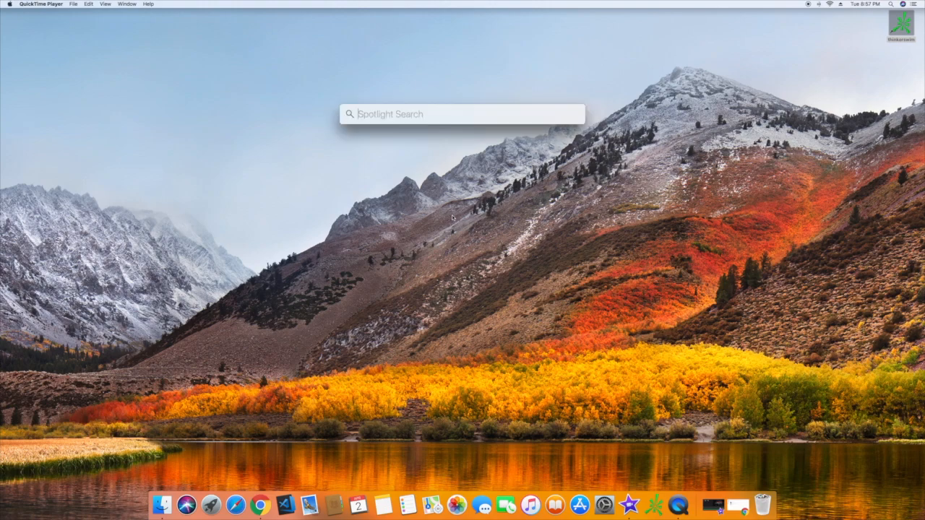
{"action": "type", "text": "t"}
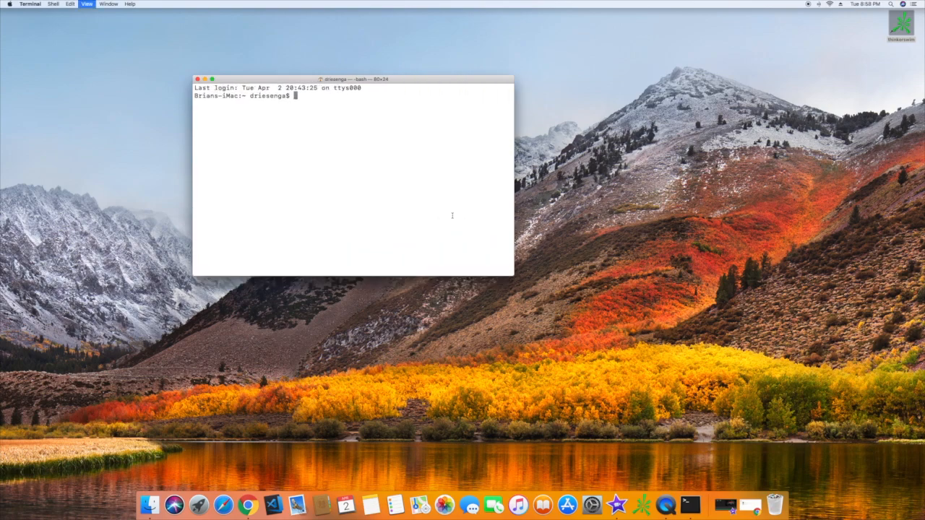
Run 'npm ls -g --depth 0' to list create-react-app, expo-cli and npm.
{"action": "type", "text": "npm"}
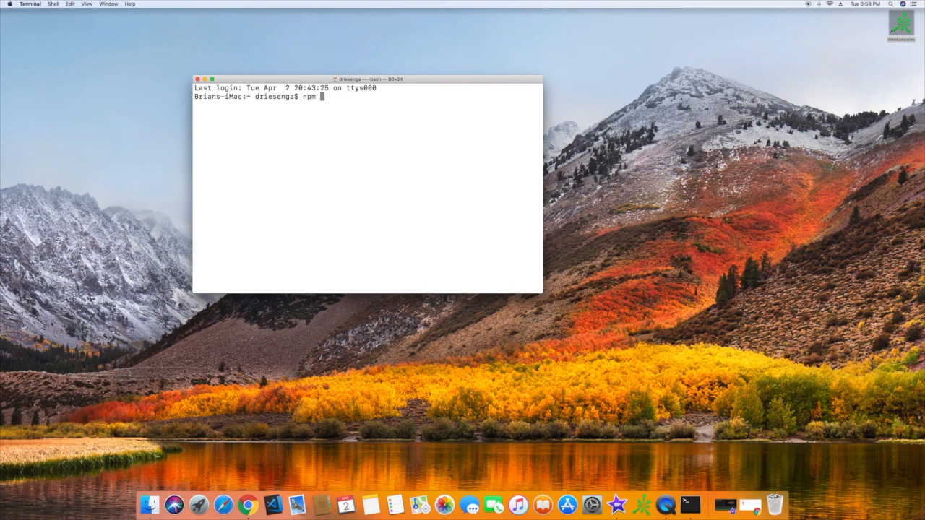
{"action": "type", "text": "ls"}
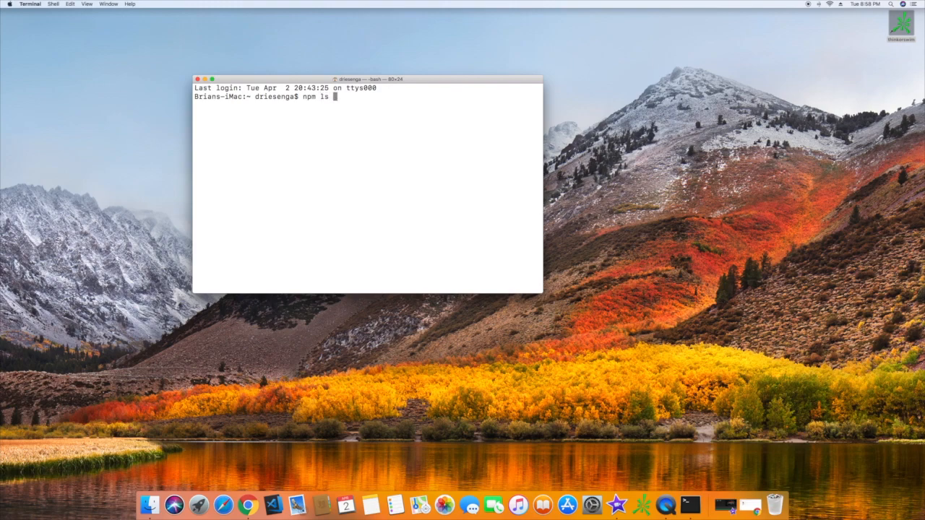
{"action": "type", "text": "-g -"}
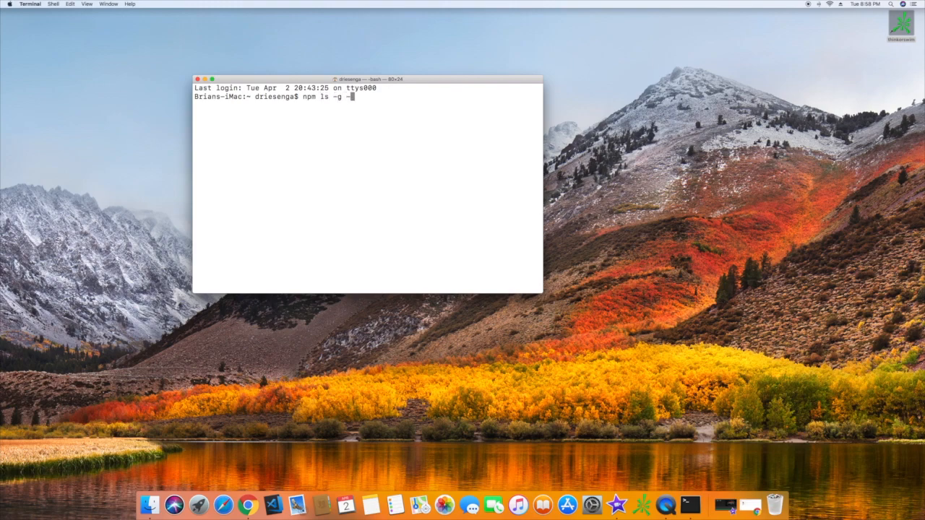
{"action": "type", "text": "depth 0"}
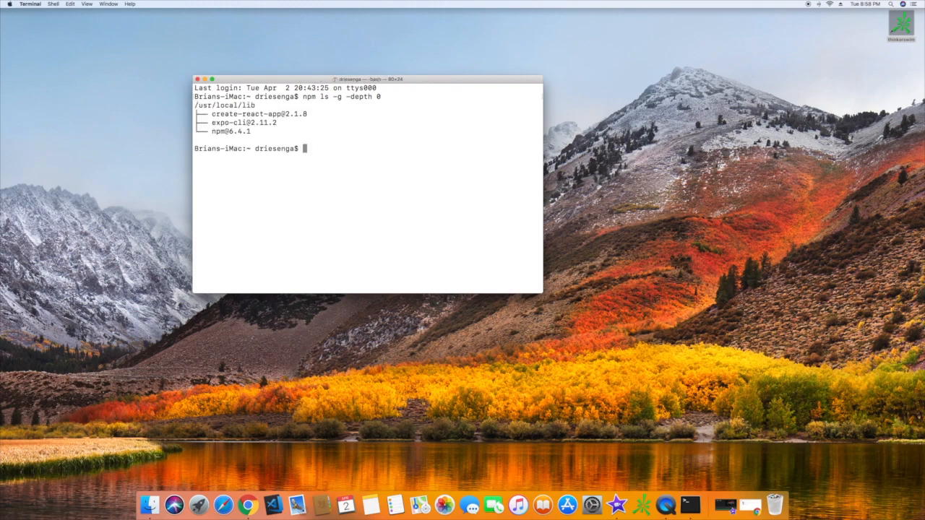
{"action": "type", "text": "npm"}
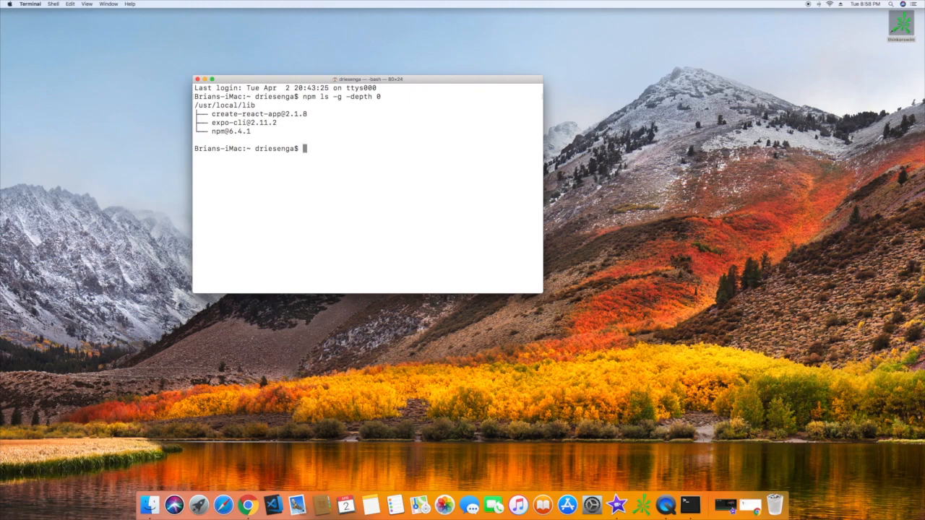
Run 'sudo npm uninstall create-react-app -g' and submit the administrator password.
{"action": "type", "text": "sudo npm u"}
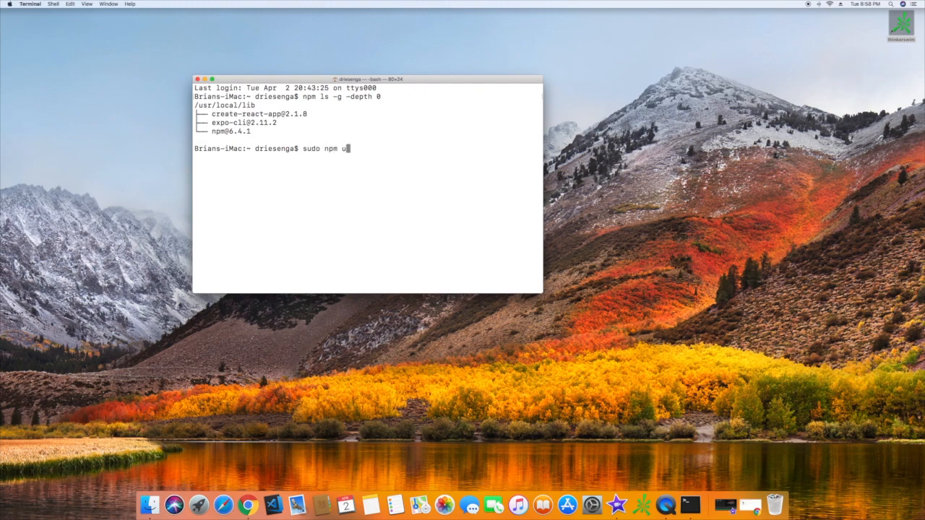
{"action": "type", "text": "ninstall"}
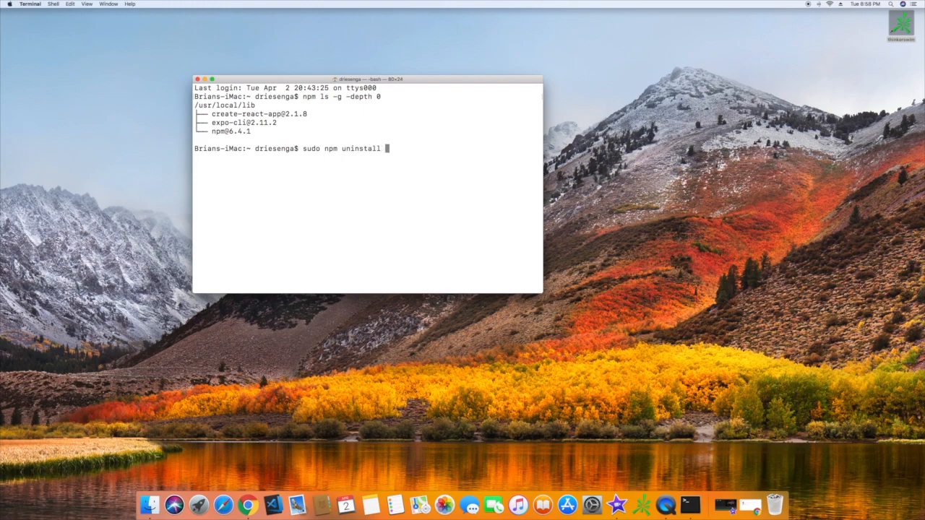
{"action": "type", "text": "create-creat"}
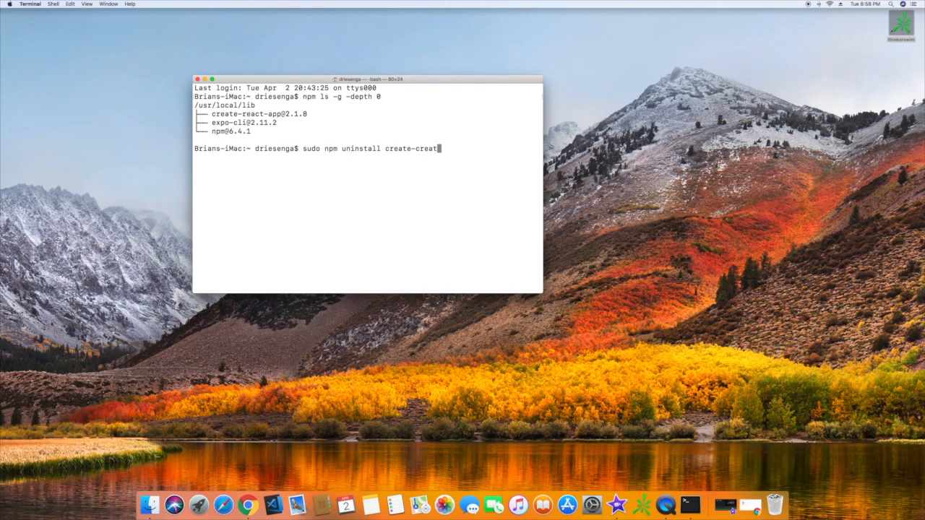
{"action": "type", "text": "react"}
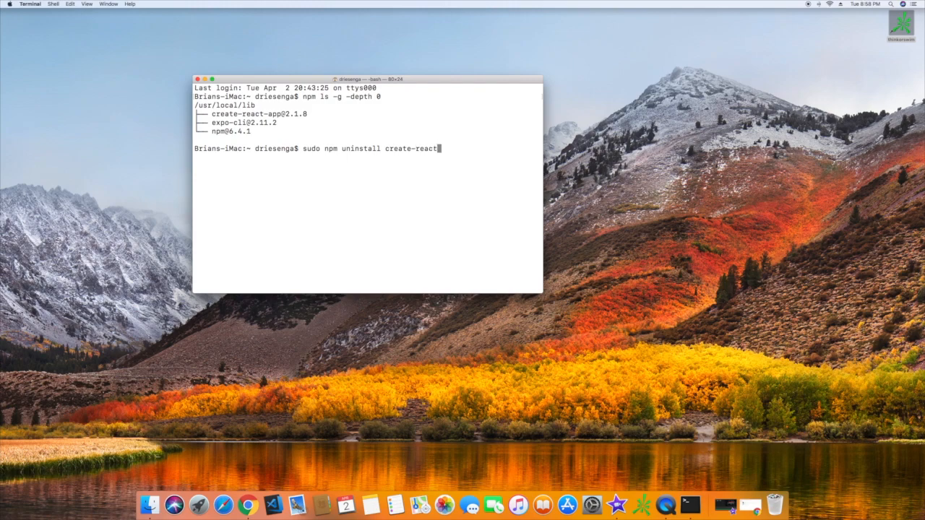
{"action": "type", "text": "-app -g"}
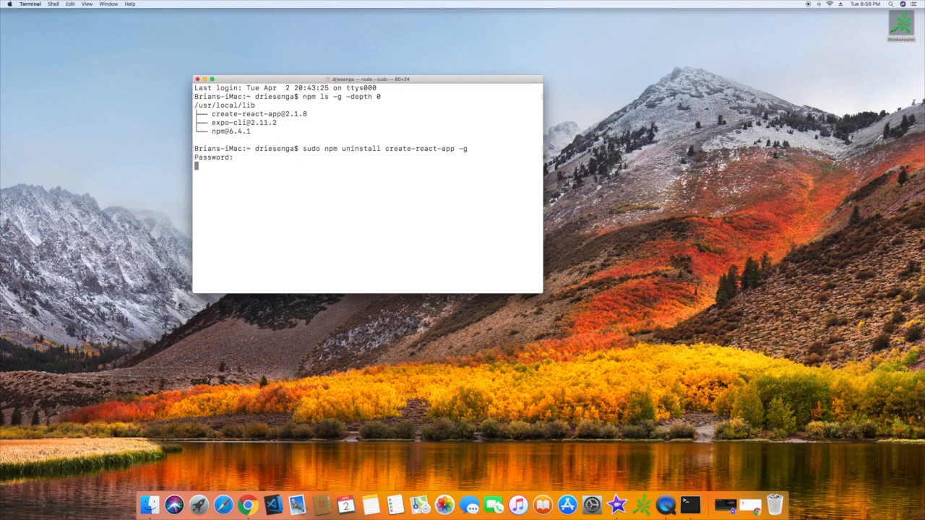
{"action": "key", "text": "Return"}
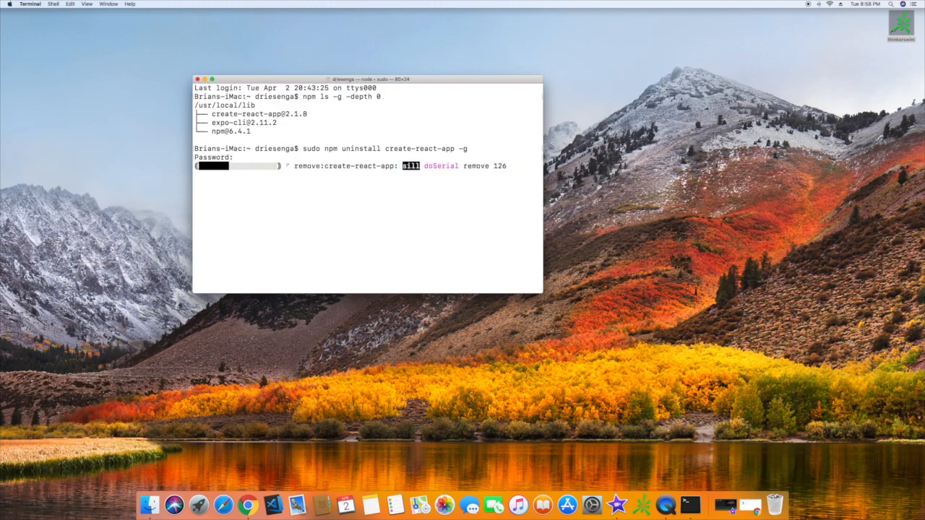